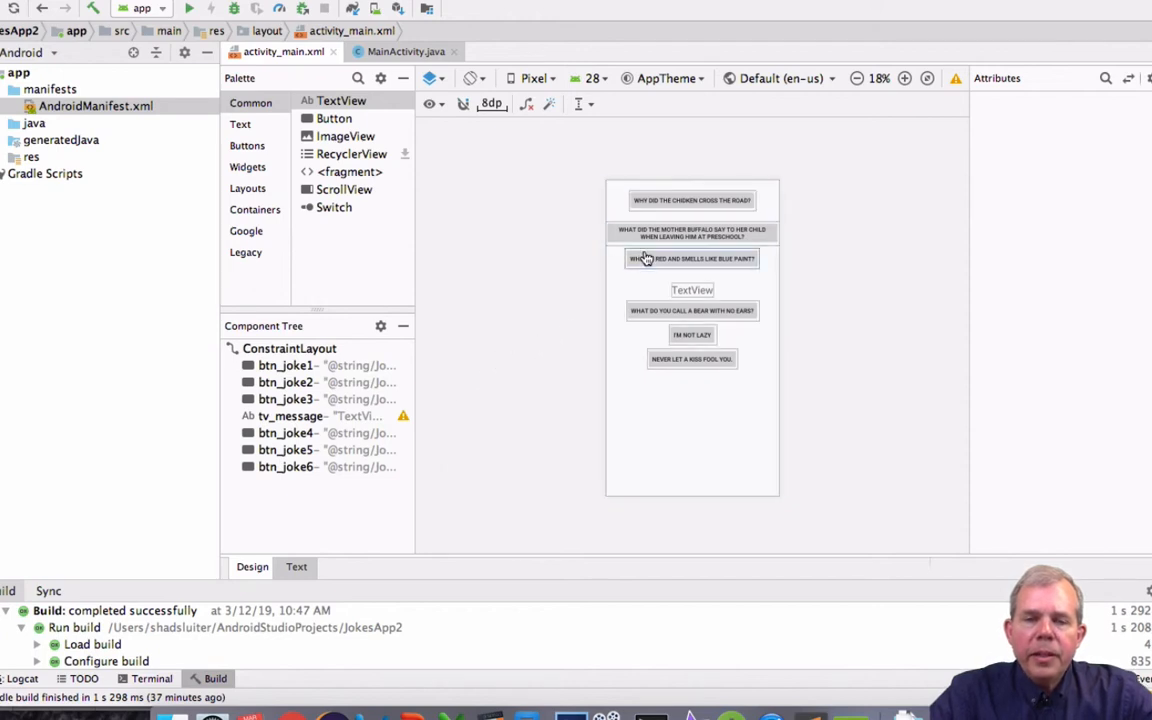
Expand the res folder in the Project panel to show its resource folders.
{"action": "left_click", "coordinate": [691, 200]}
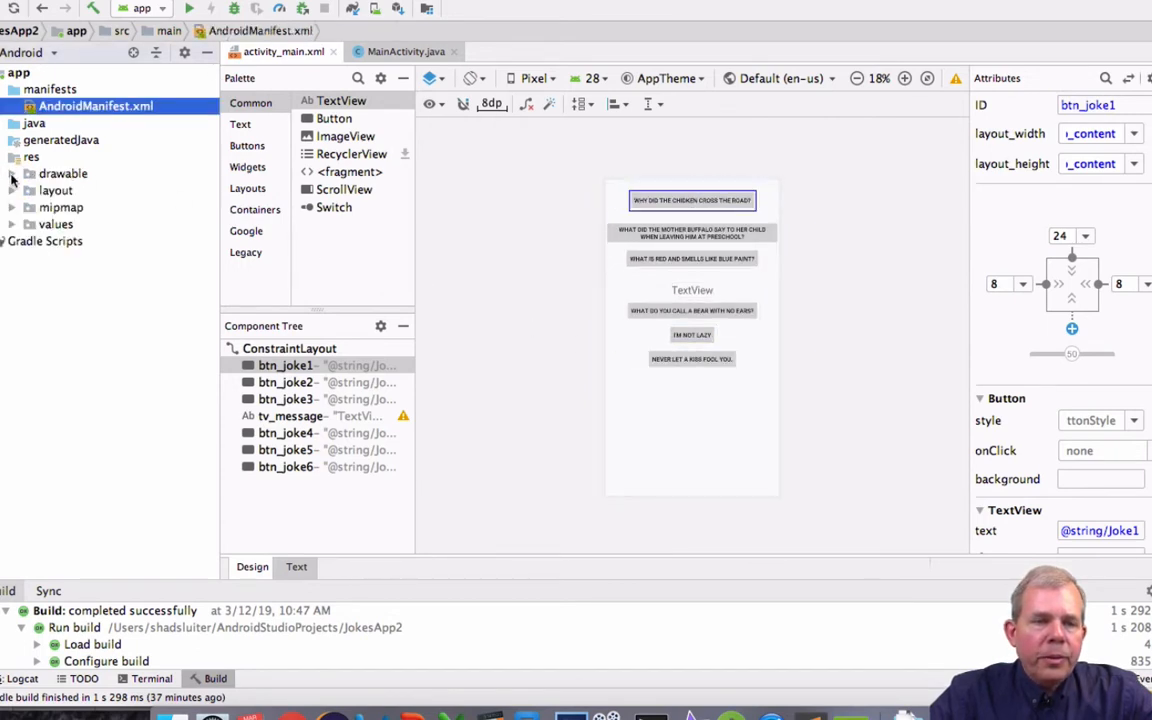
Expand the drawable, layout and values folders, selecting activity_main.xml along the way.
{"action": "left_click", "coordinate": [14, 173]}
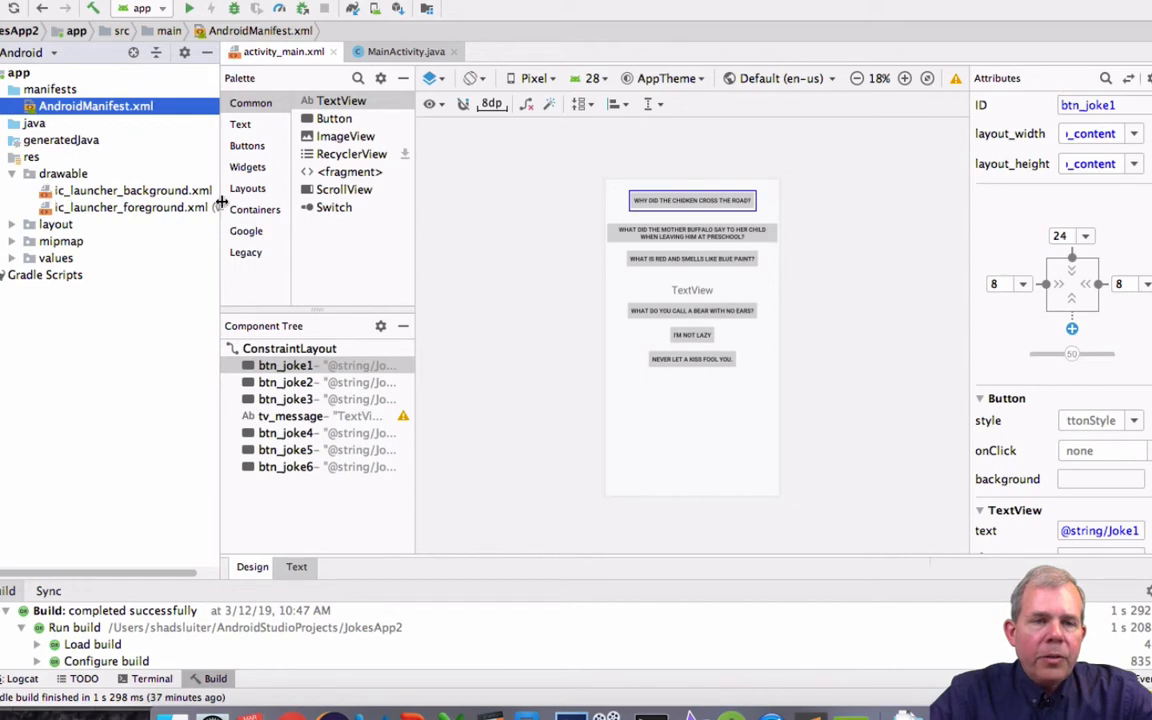
{"action": "left_click", "coordinate": [130, 190]}
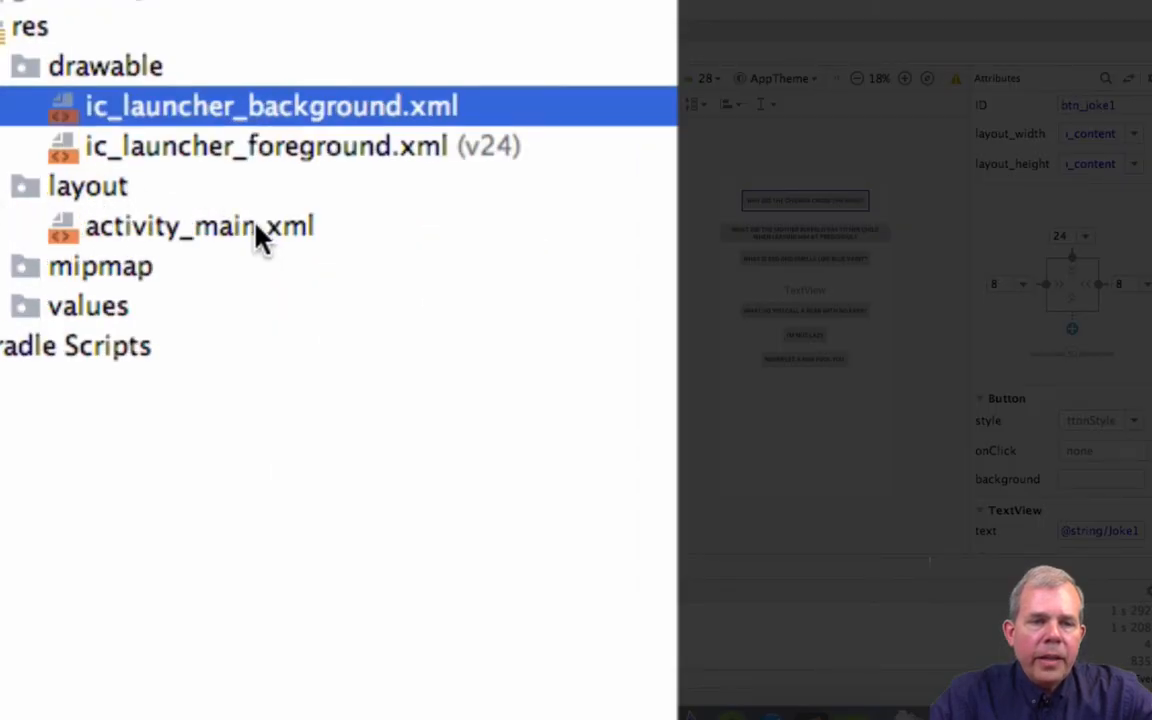
{"action": "left_click", "coordinate": [199, 225]}
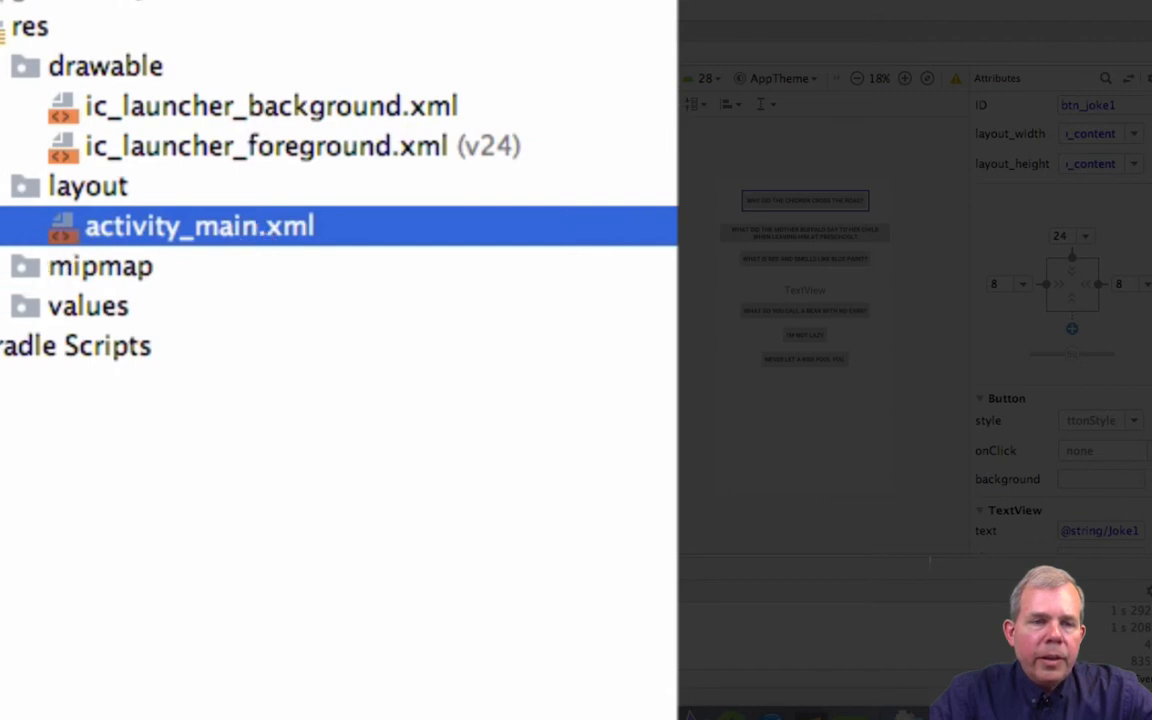
{"action": "left_click", "coordinate": [88, 306]}
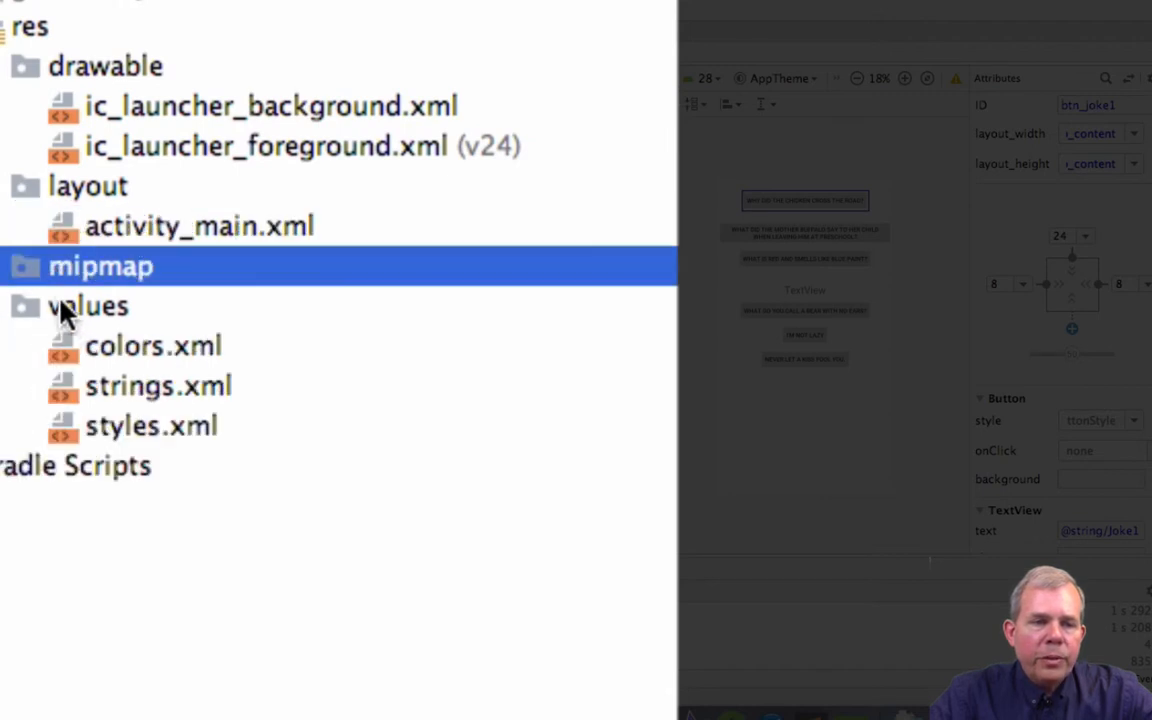
{"action": "mouse_move", "coordinate": [165, 415]}
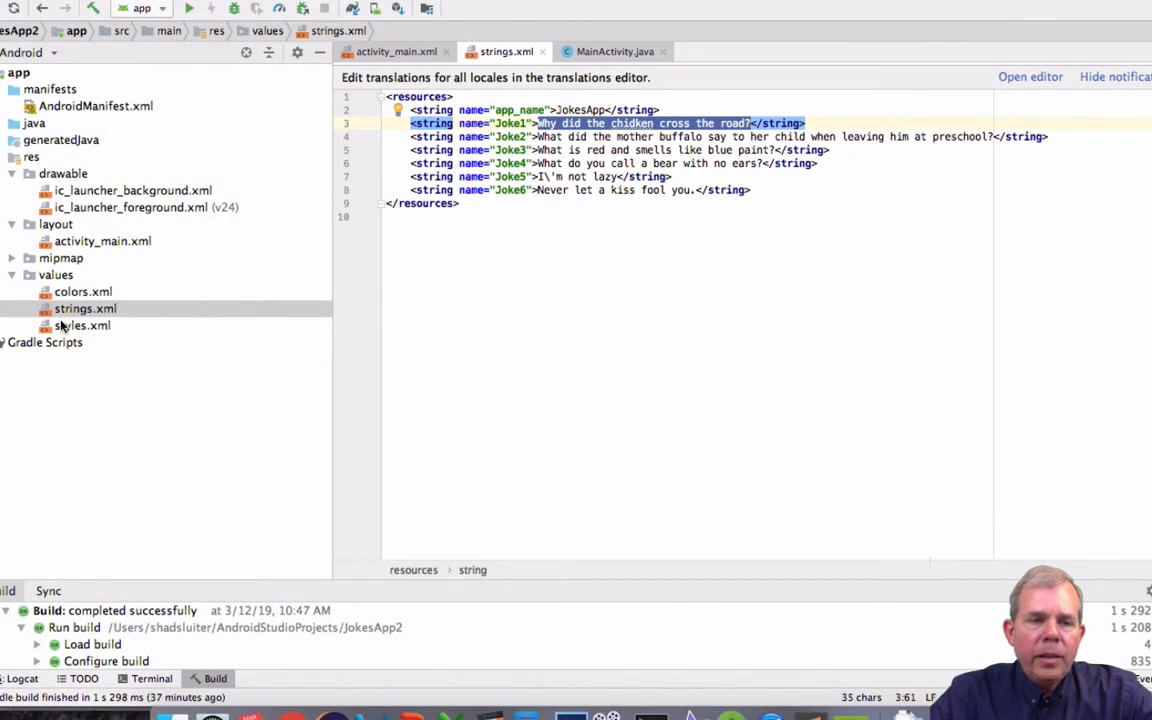
Open colors.xml from res/values in a new editor tab.
{"action": "left_click", "coordinate": [83, 291]}
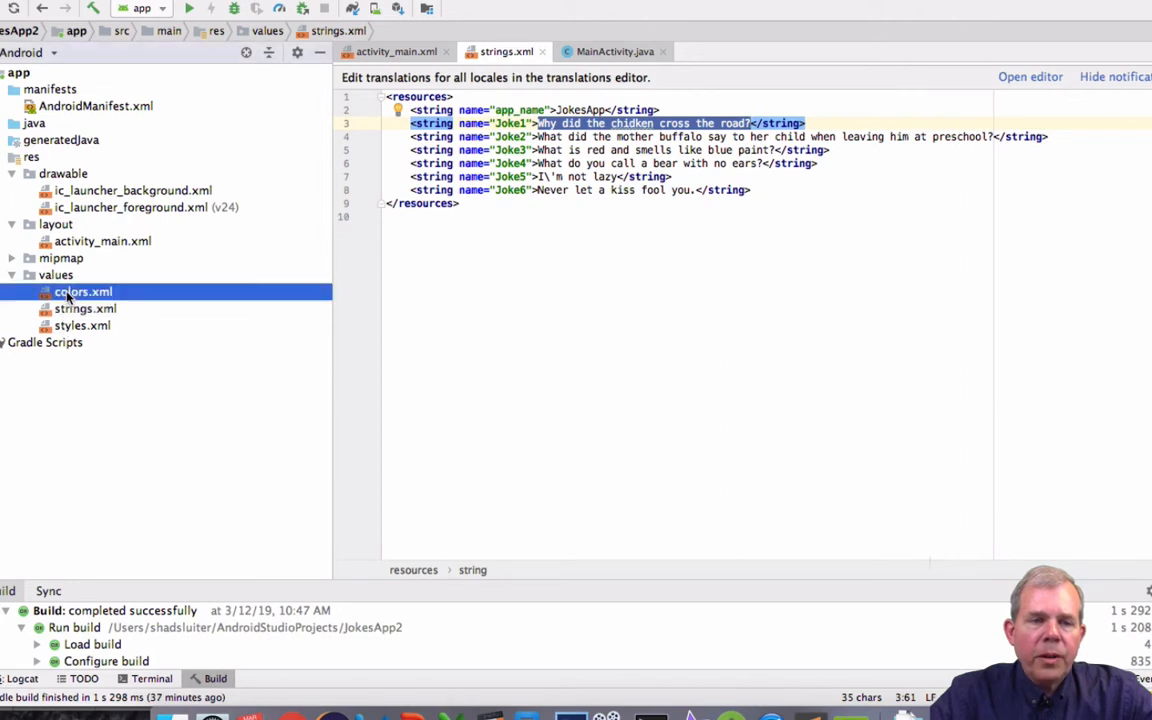
{"action": "double_click", "coordinate": [83, 291]}
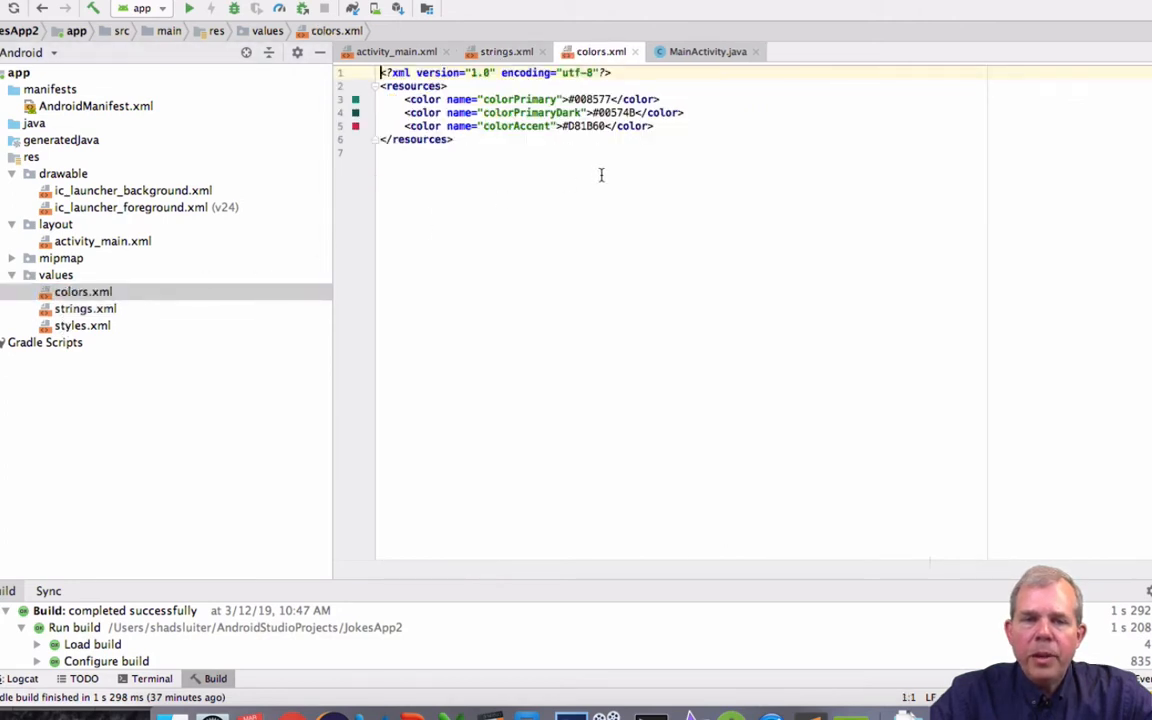